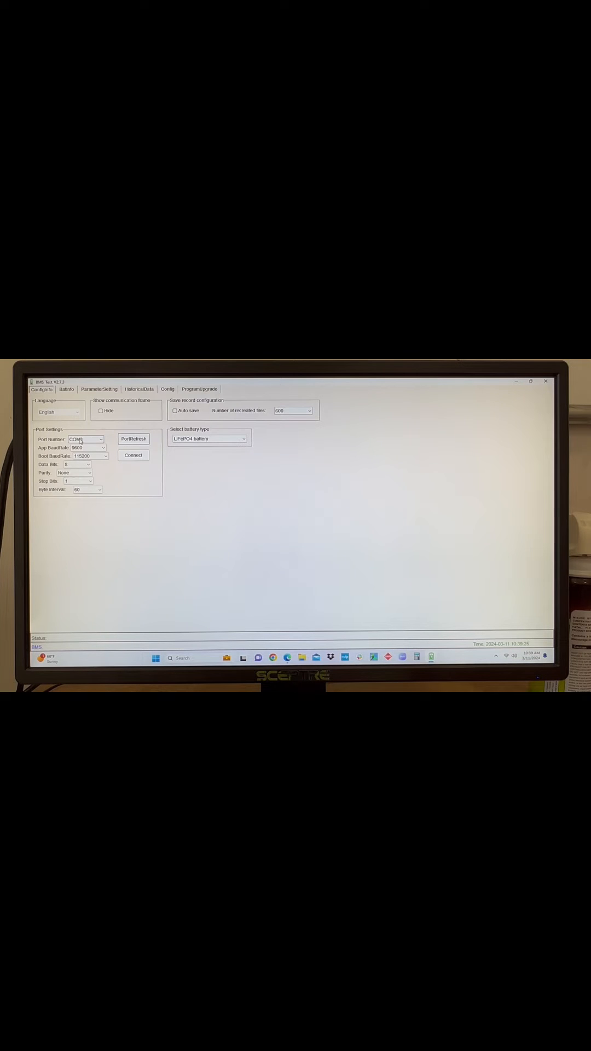
# Step: Connect to the battery on COM3 from the Config tab
pyautogui.click(134, 455)
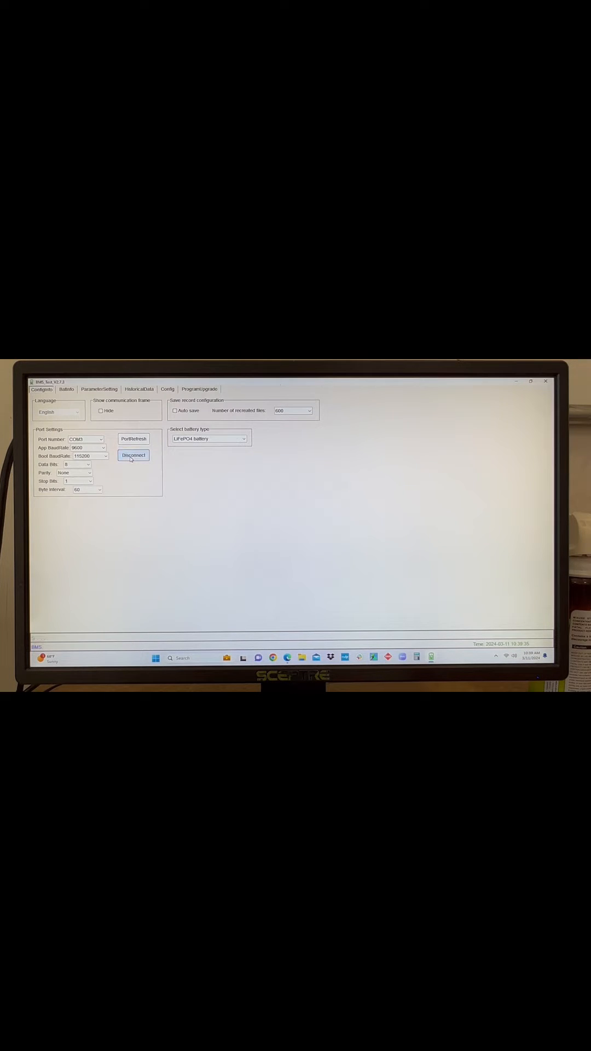
pyautogui.click(134, 455)
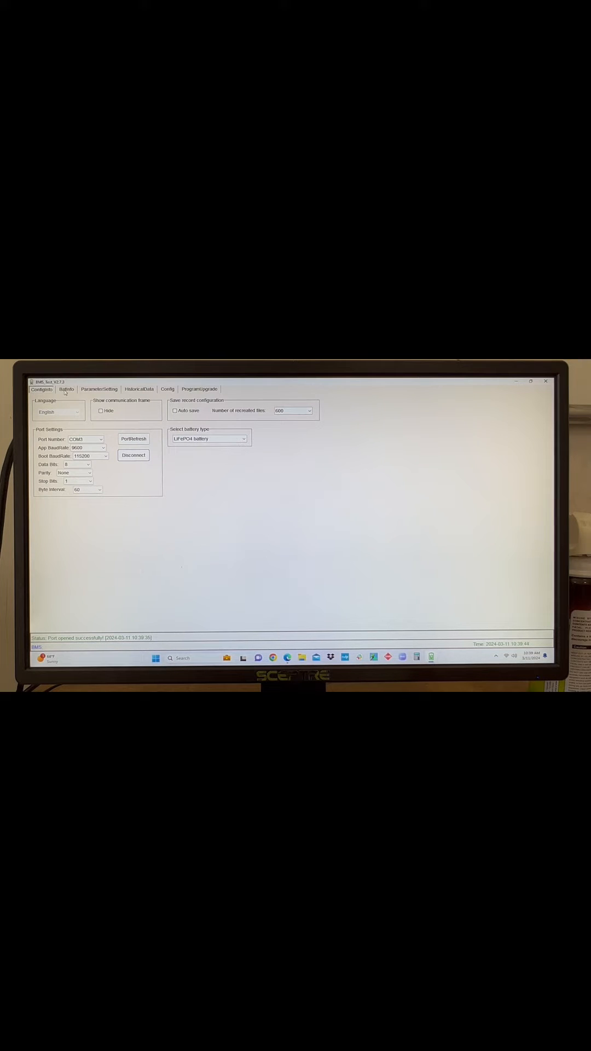
# Step: Add battery address 0 on BatInfo to show live readings, then open ProgramUpgrade
pyautogui.click(66, 389)
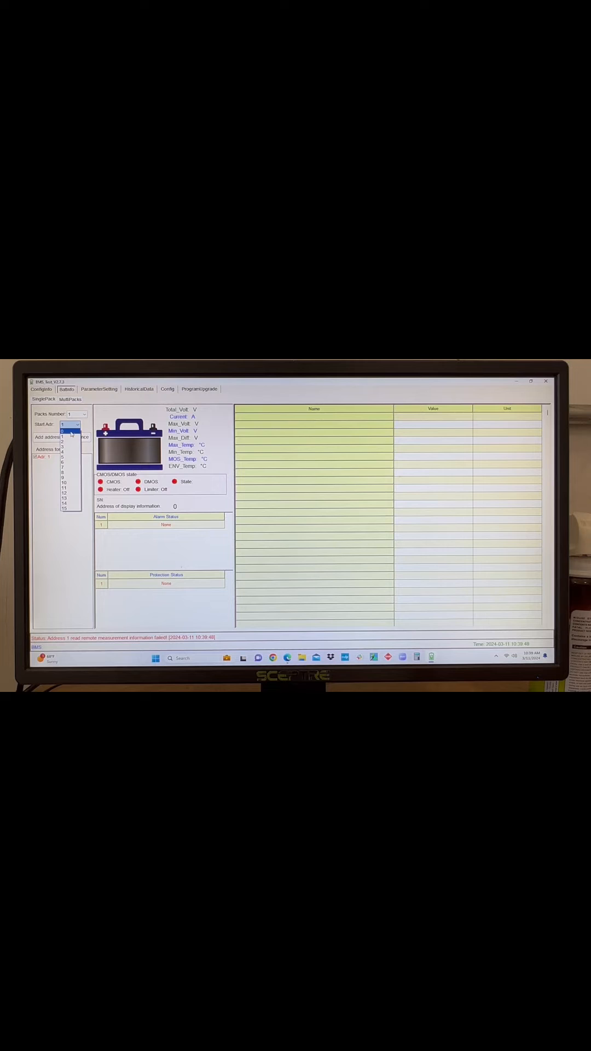
pyautogui.click(62, 440)
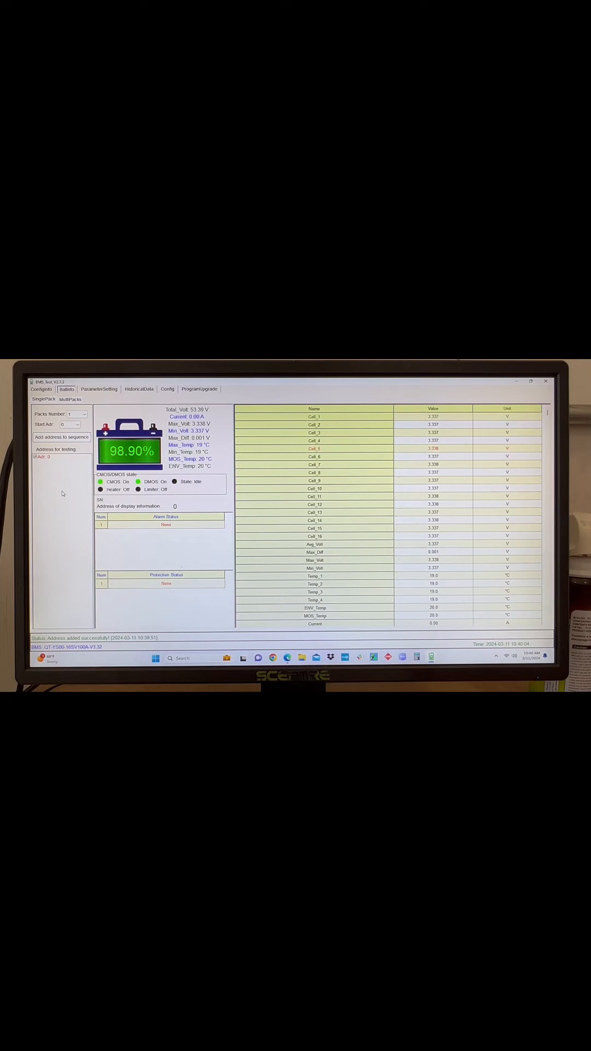
pyautogui.click(200, 388)
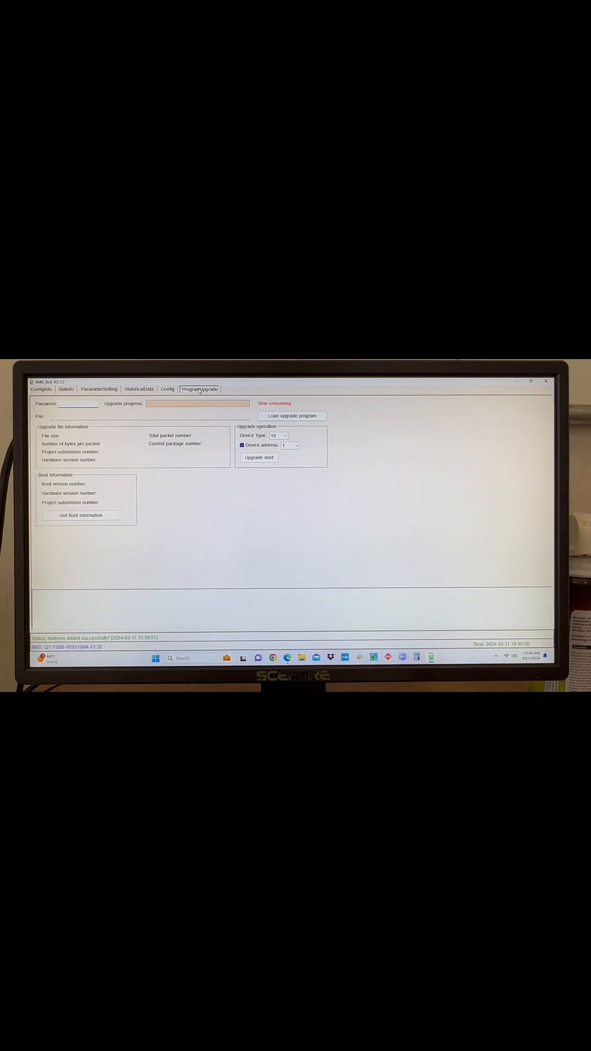
# Step: Set device address 0, get boot information, and start loading an upgrade program
pyautogui.click(297, 445)
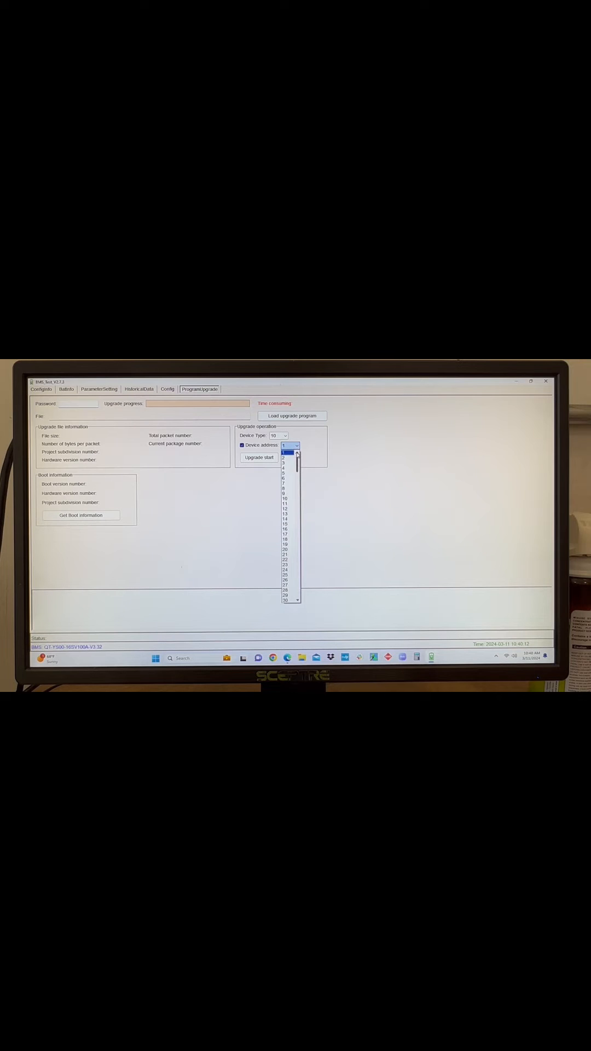
pyautogui.click(288, 445)
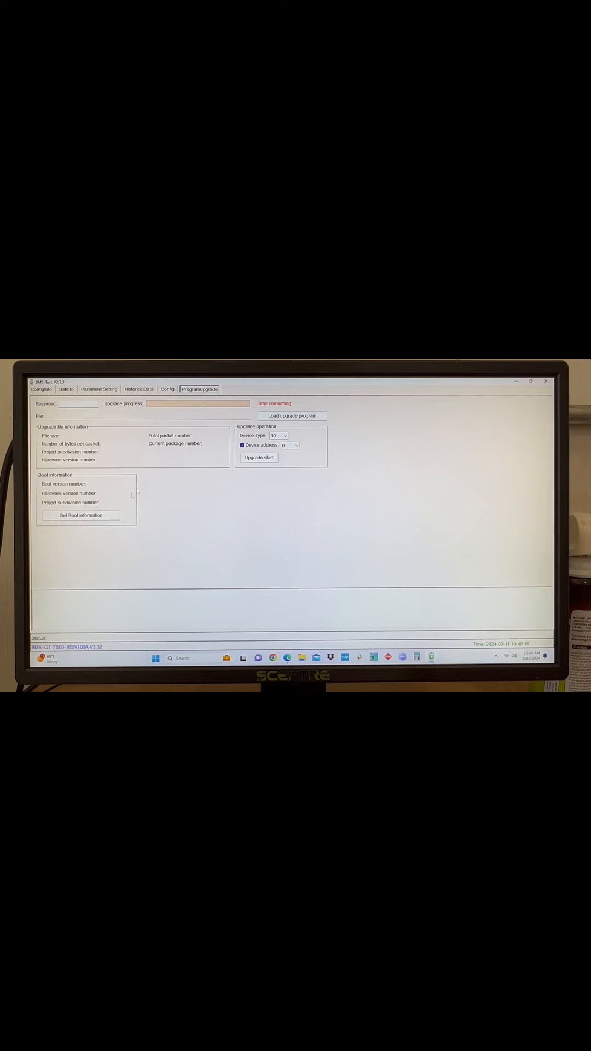
pyautogui.click(81, 514)
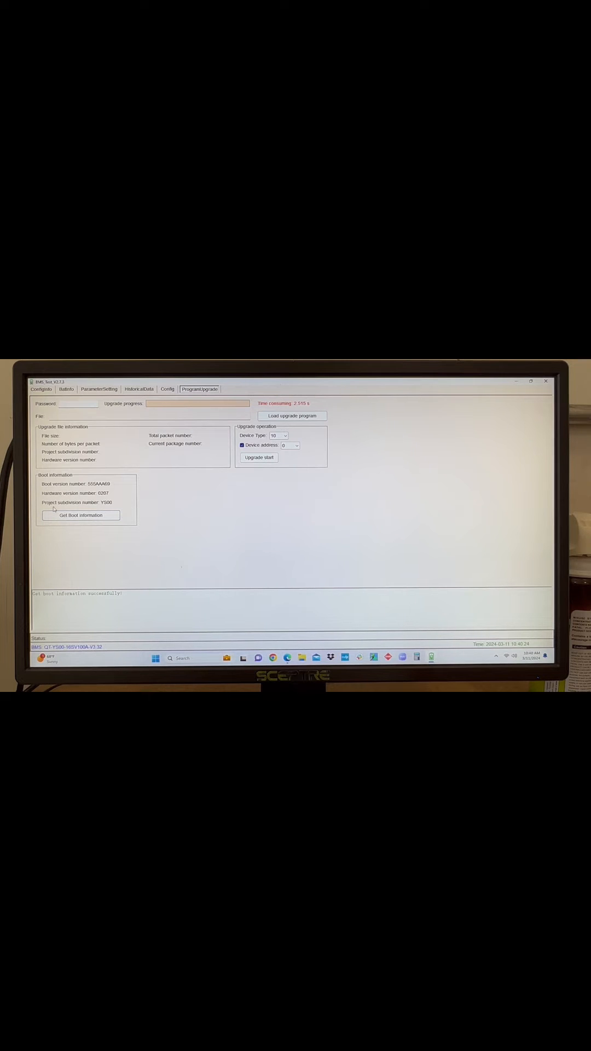
pyautogui.click(291, 416)
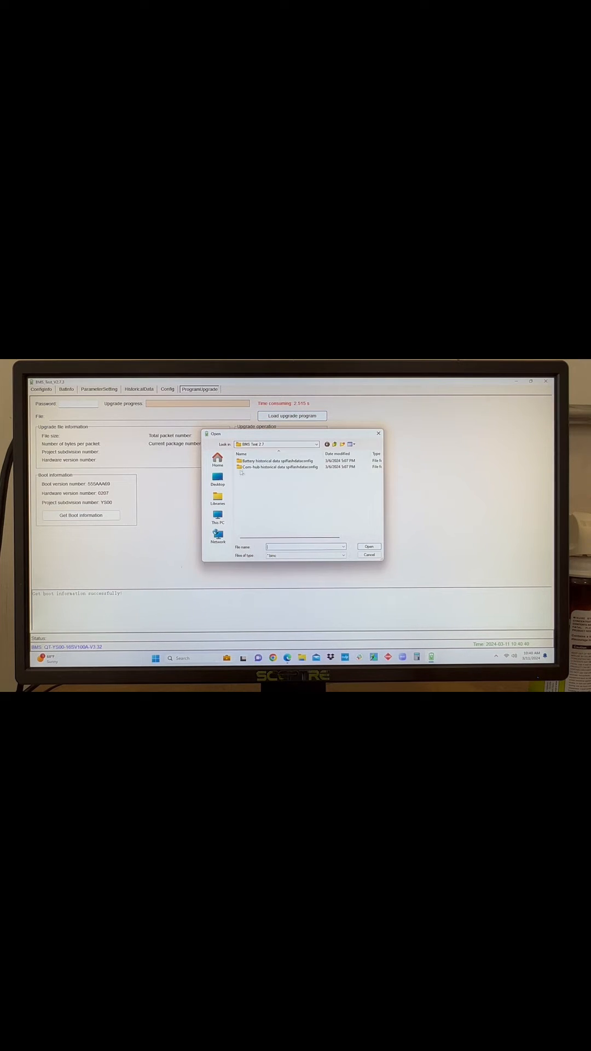
# Step: Open the Firmware folder and pick the update .binc file to start upgrading
pyautogui.click(217, 477)
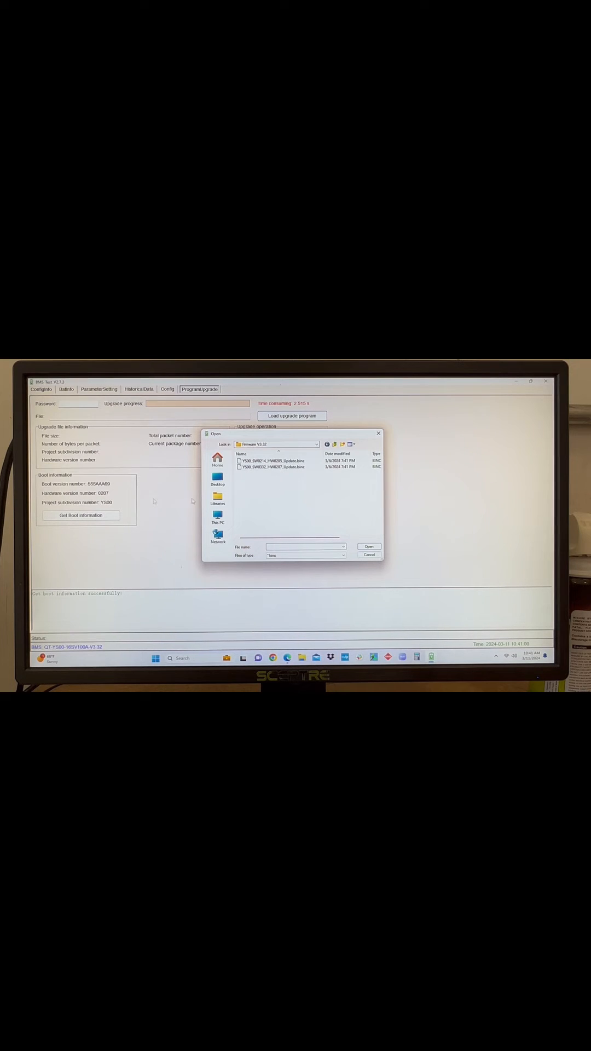
pyautogui.click(368, 546)
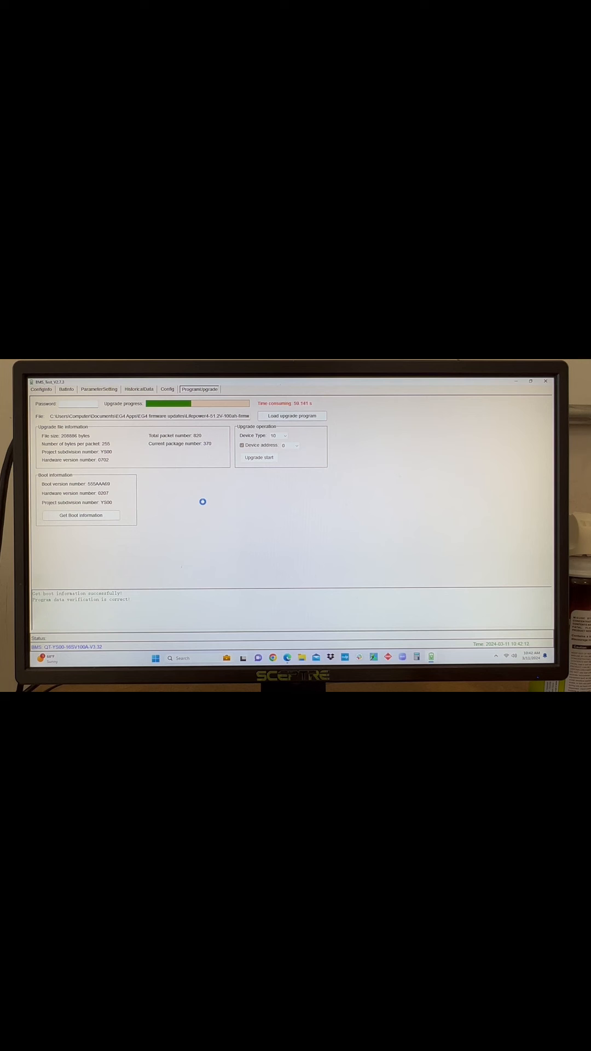